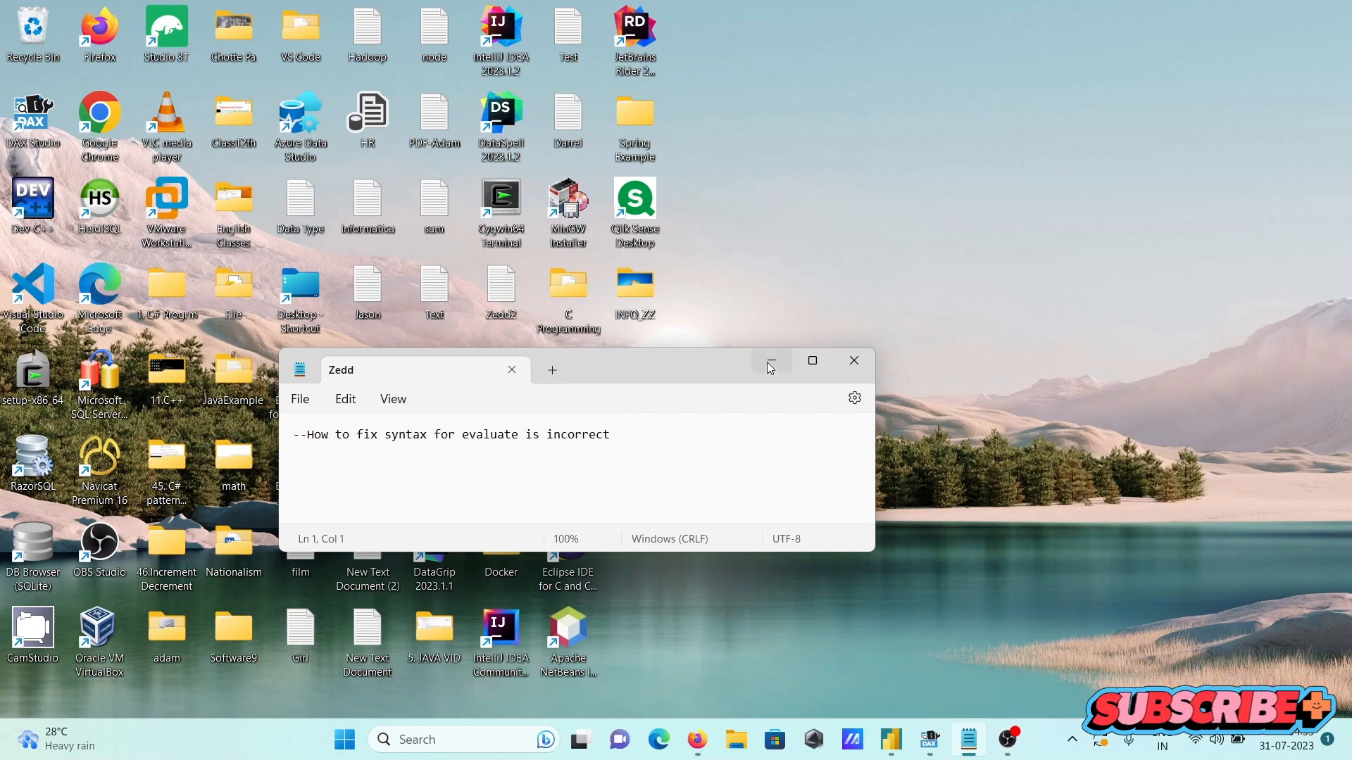
Minimize the Notepad note 'Zedd' to reveal the desktop.
click(769, 360)
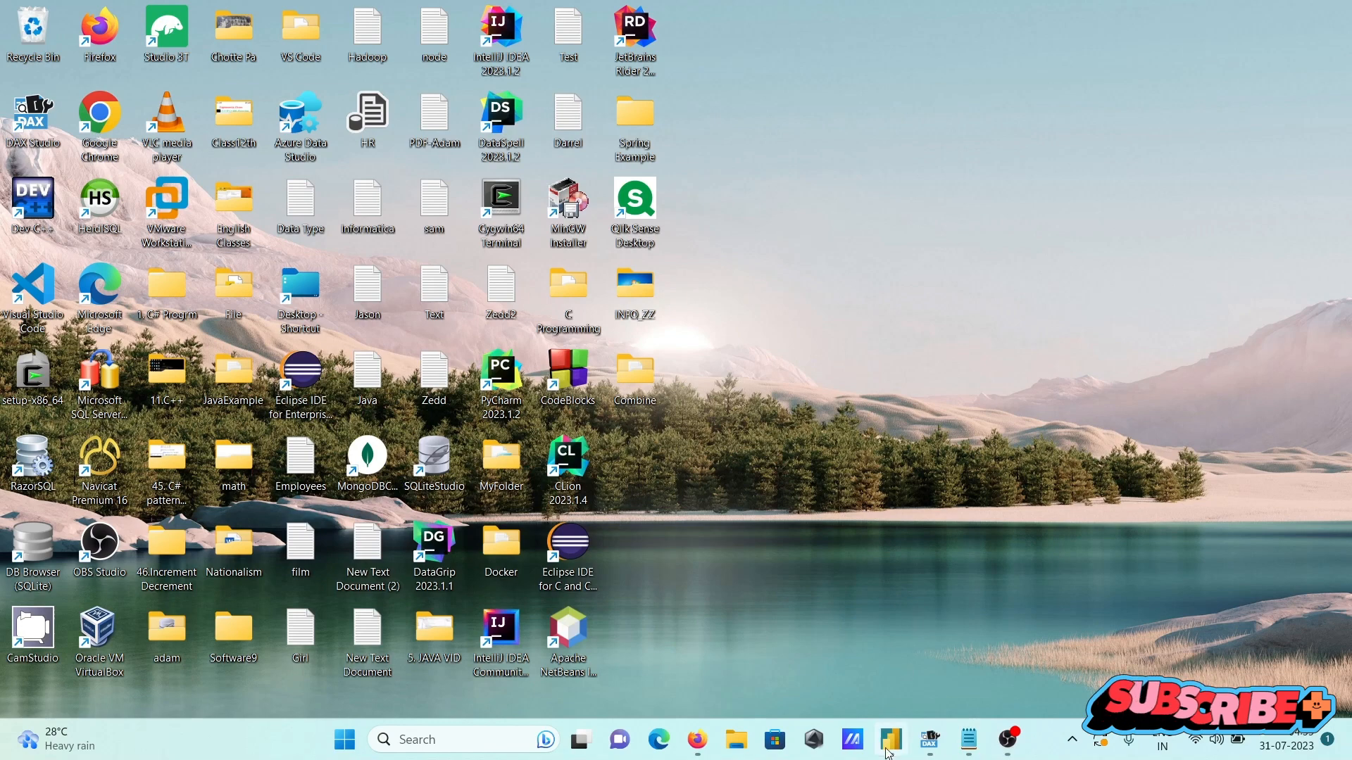
In Power BI Desktop, enter the formula Table = EVALUATE(Employees) in the formula bar.
click(890, 739)
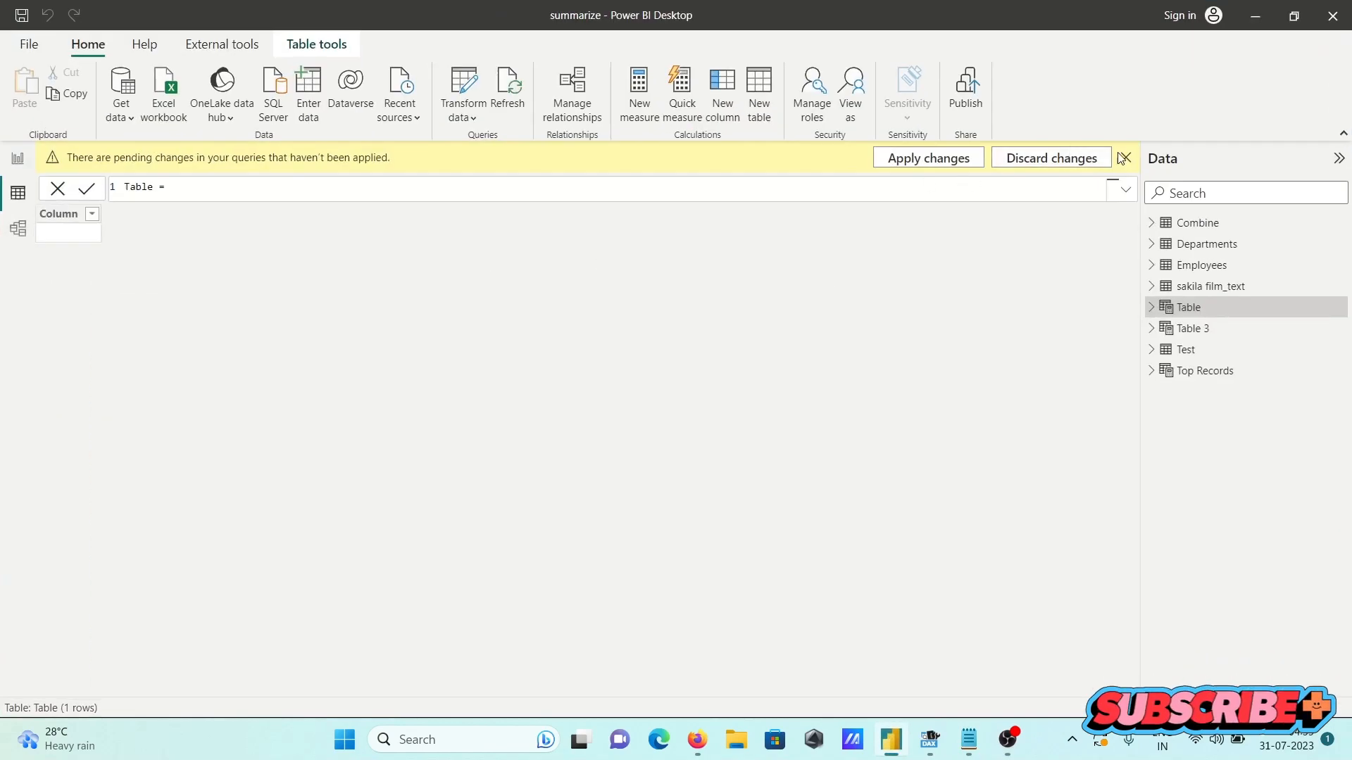
click(1121, 157)
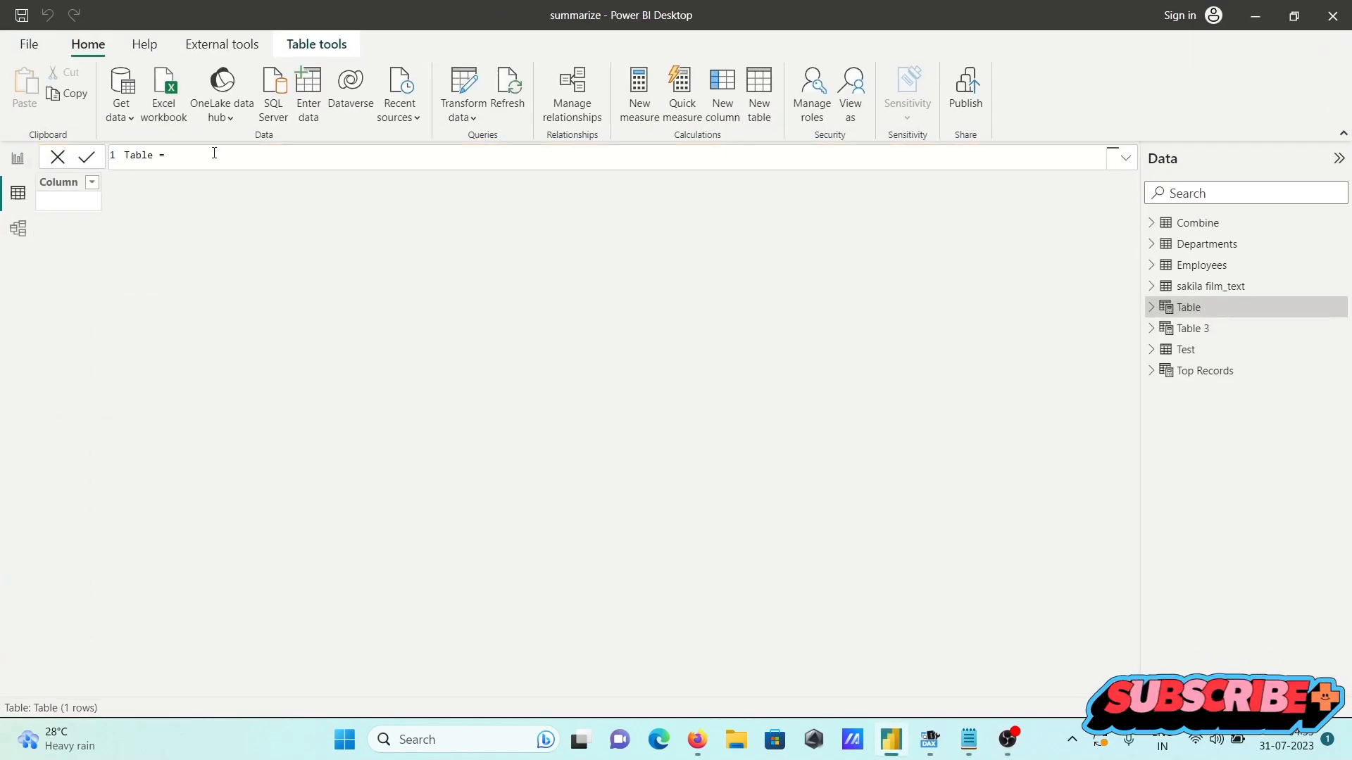
text(E)
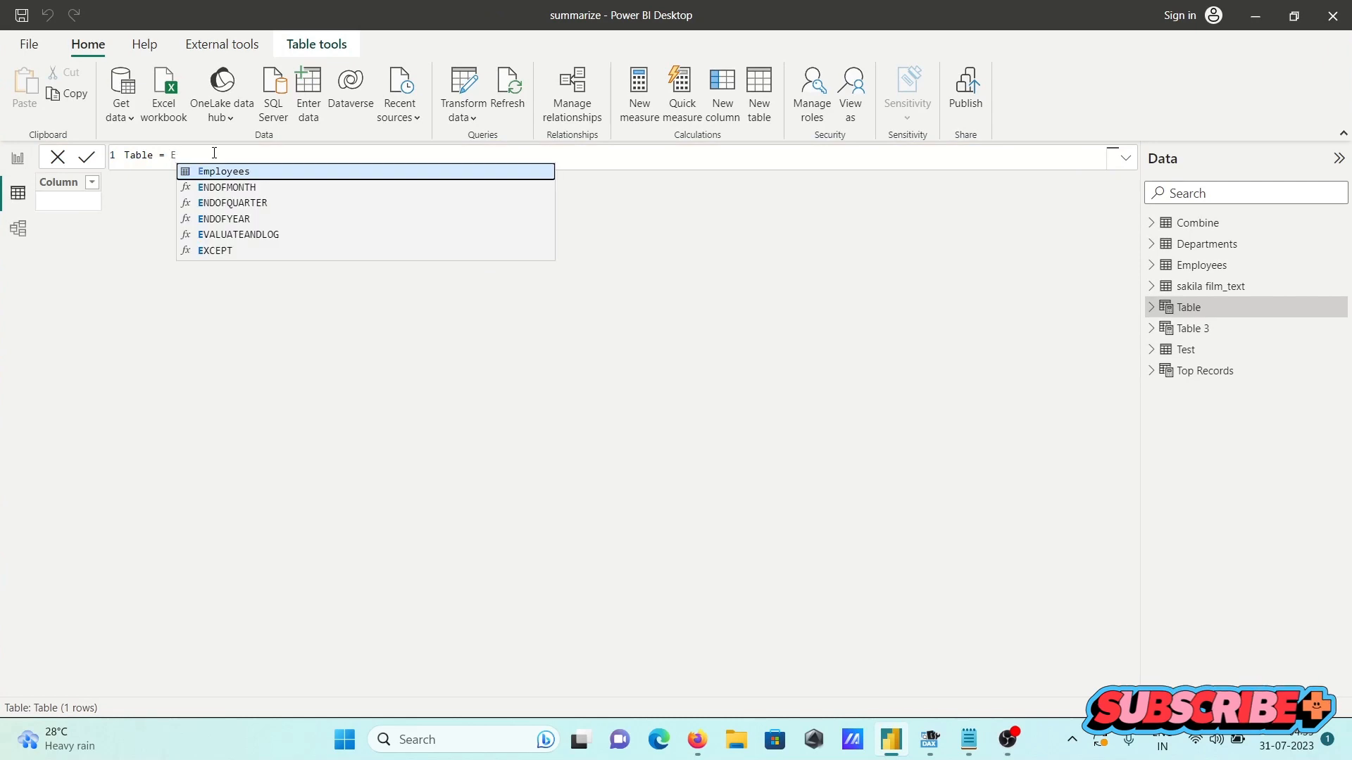
text(v)
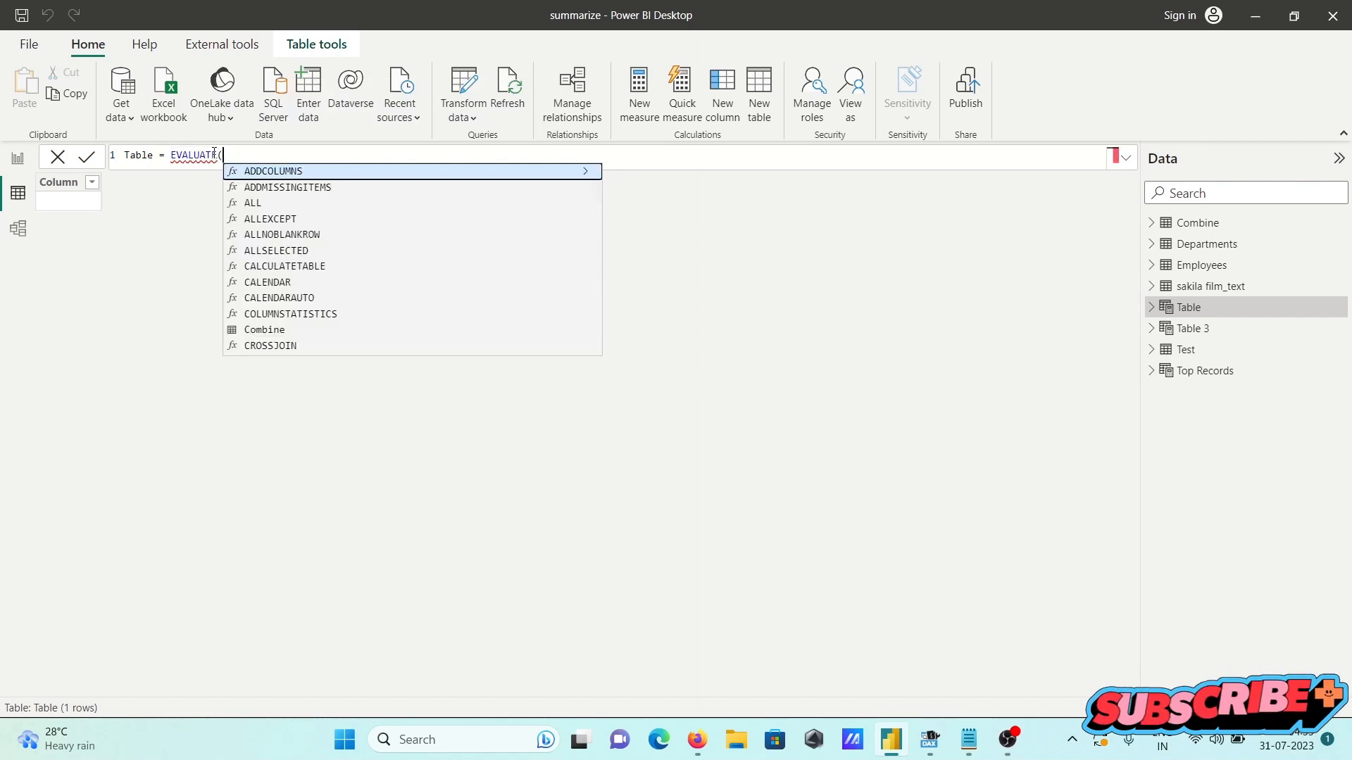
text(e)
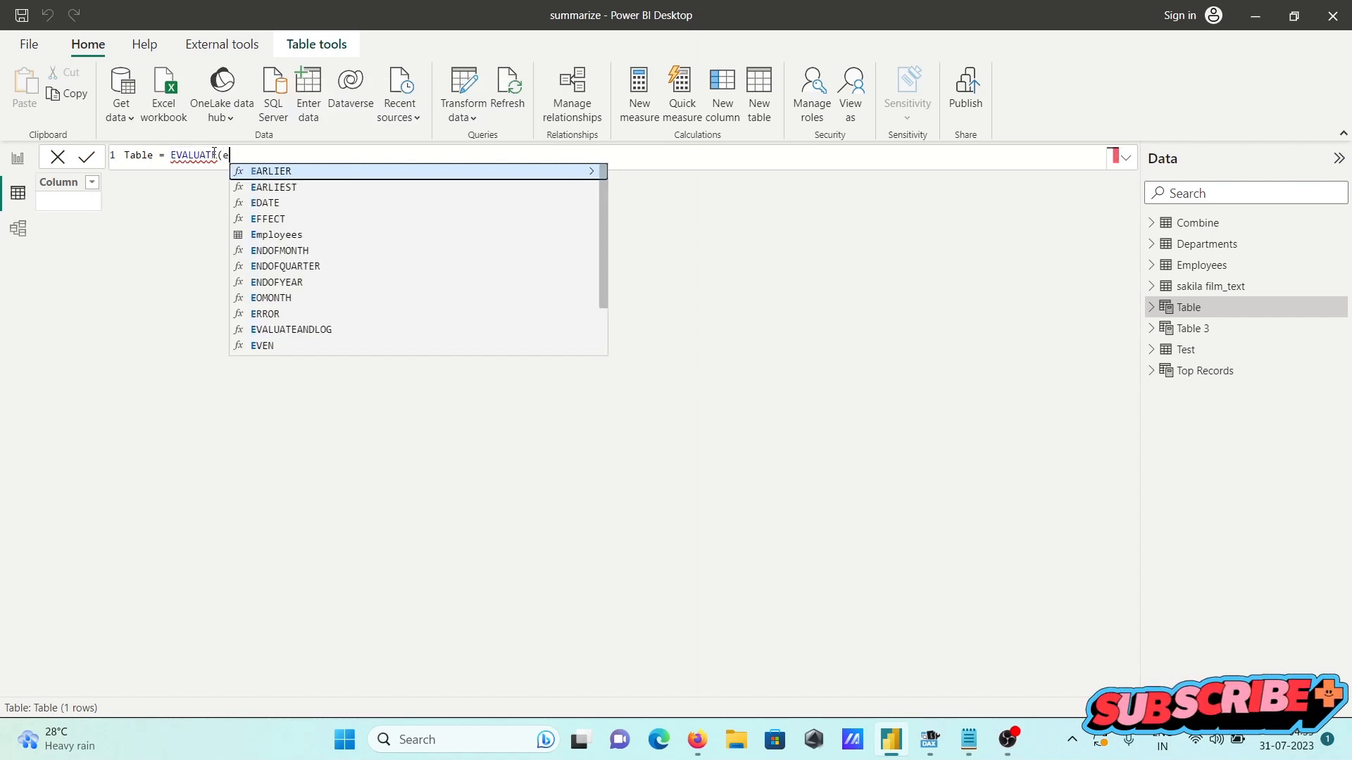
text(Employees)
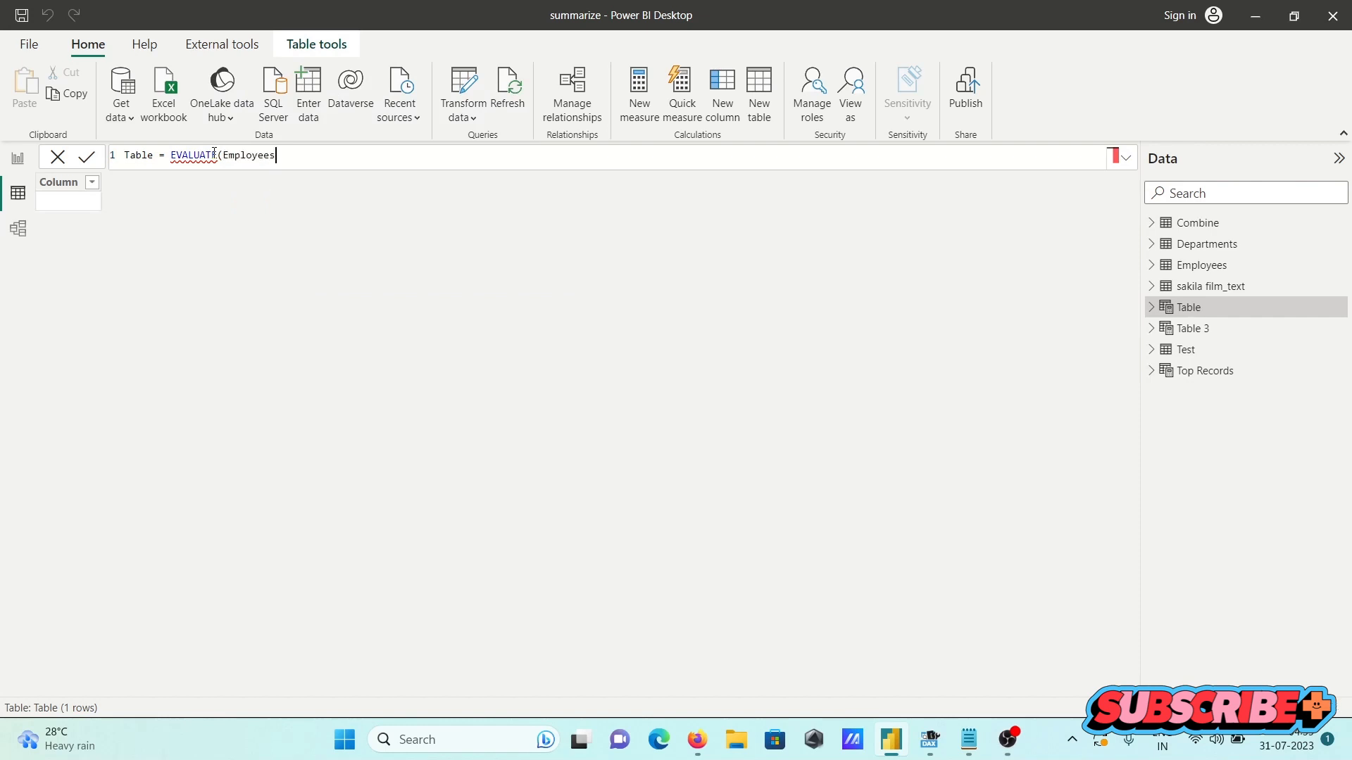
text())
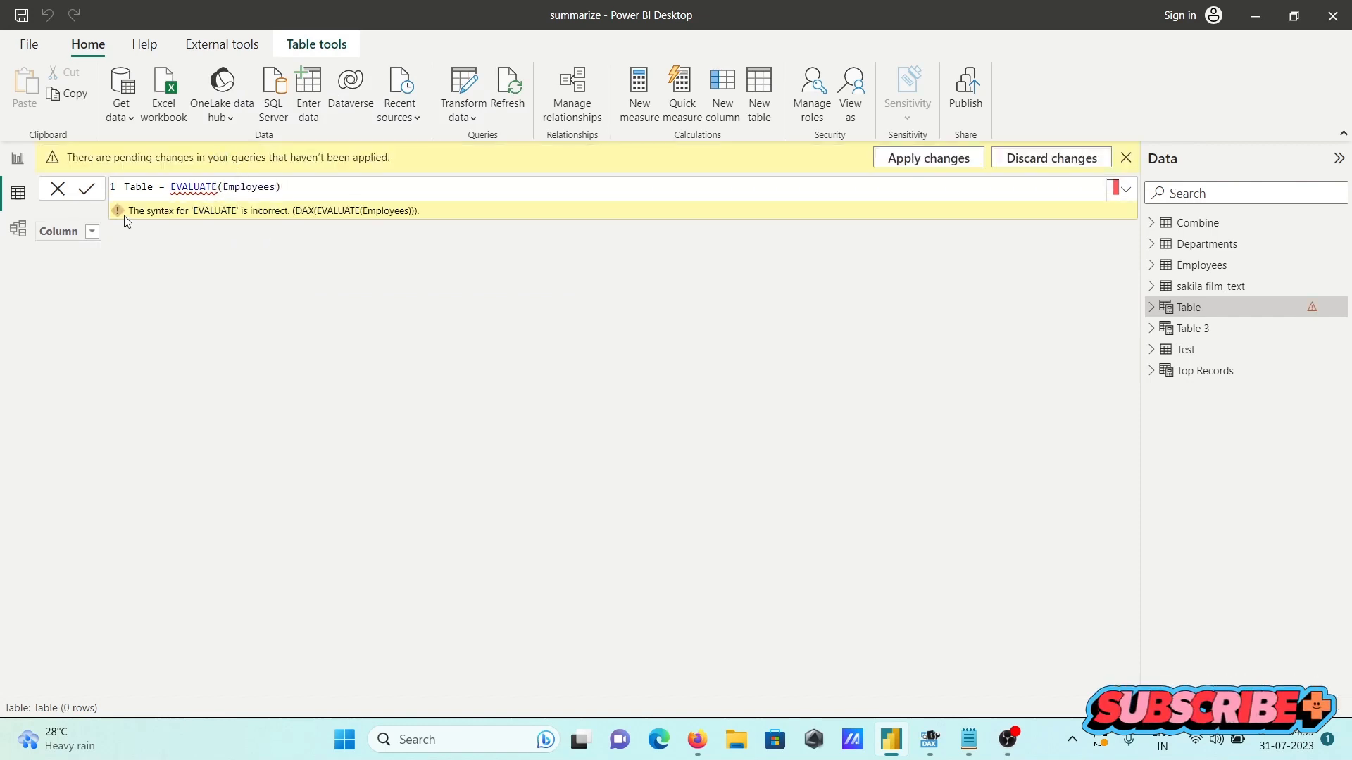
mouse_move(326, 214)
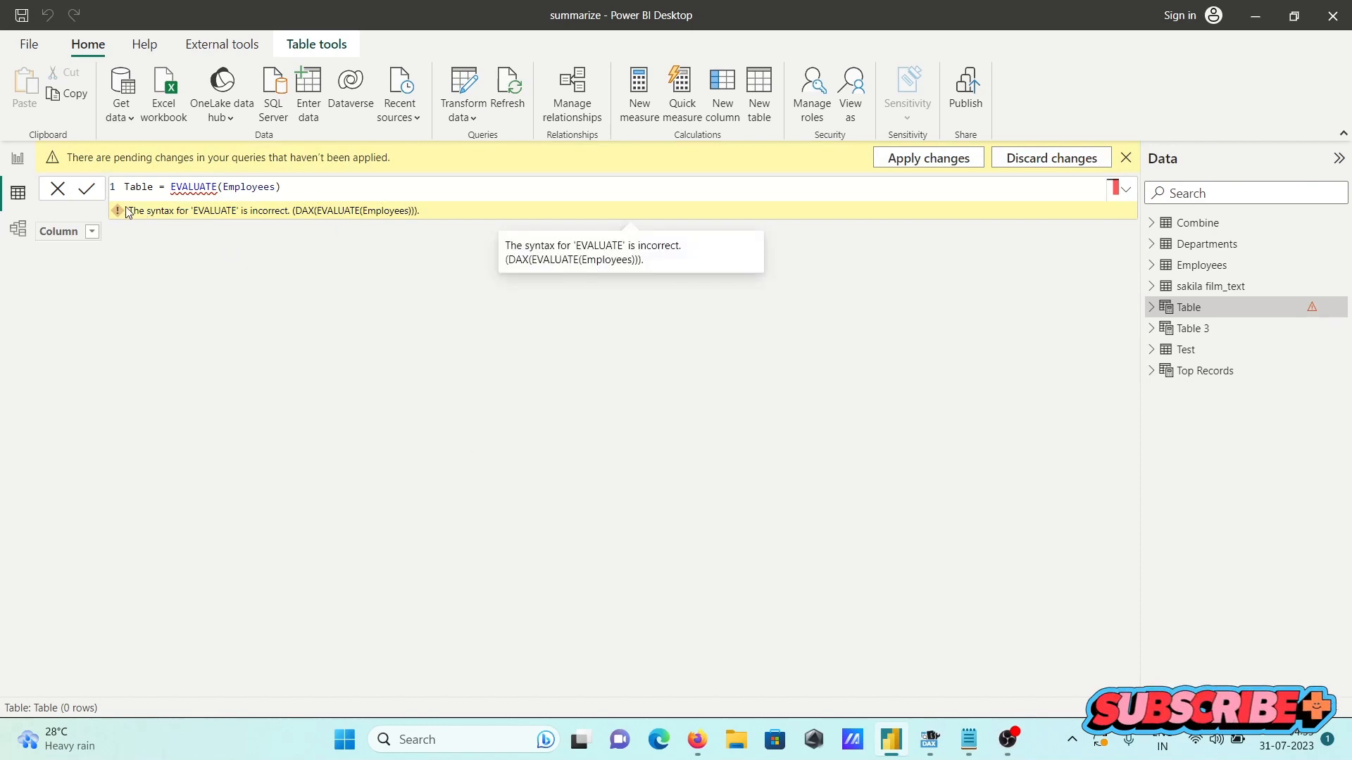
mouse_move(233, 188)
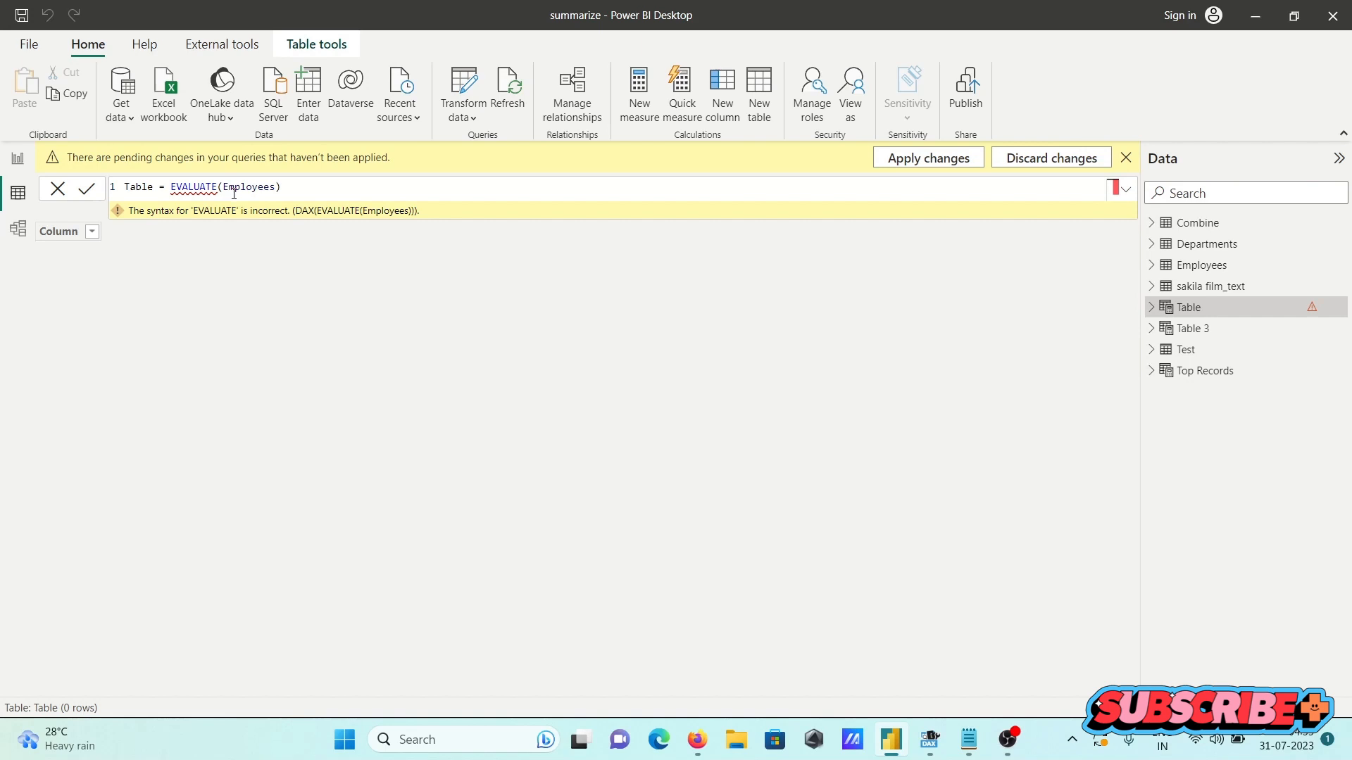
mouse_move(193, 188)
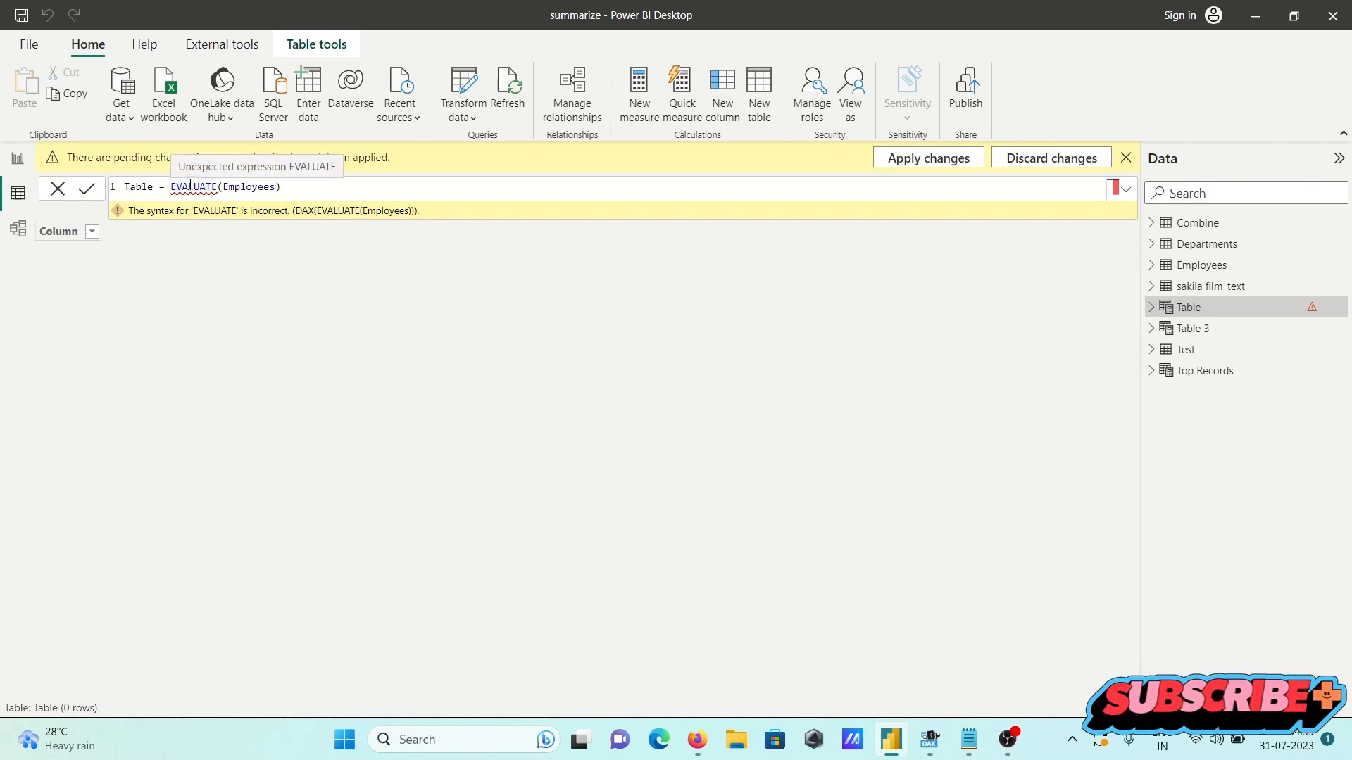
mouse_move(462, 164)
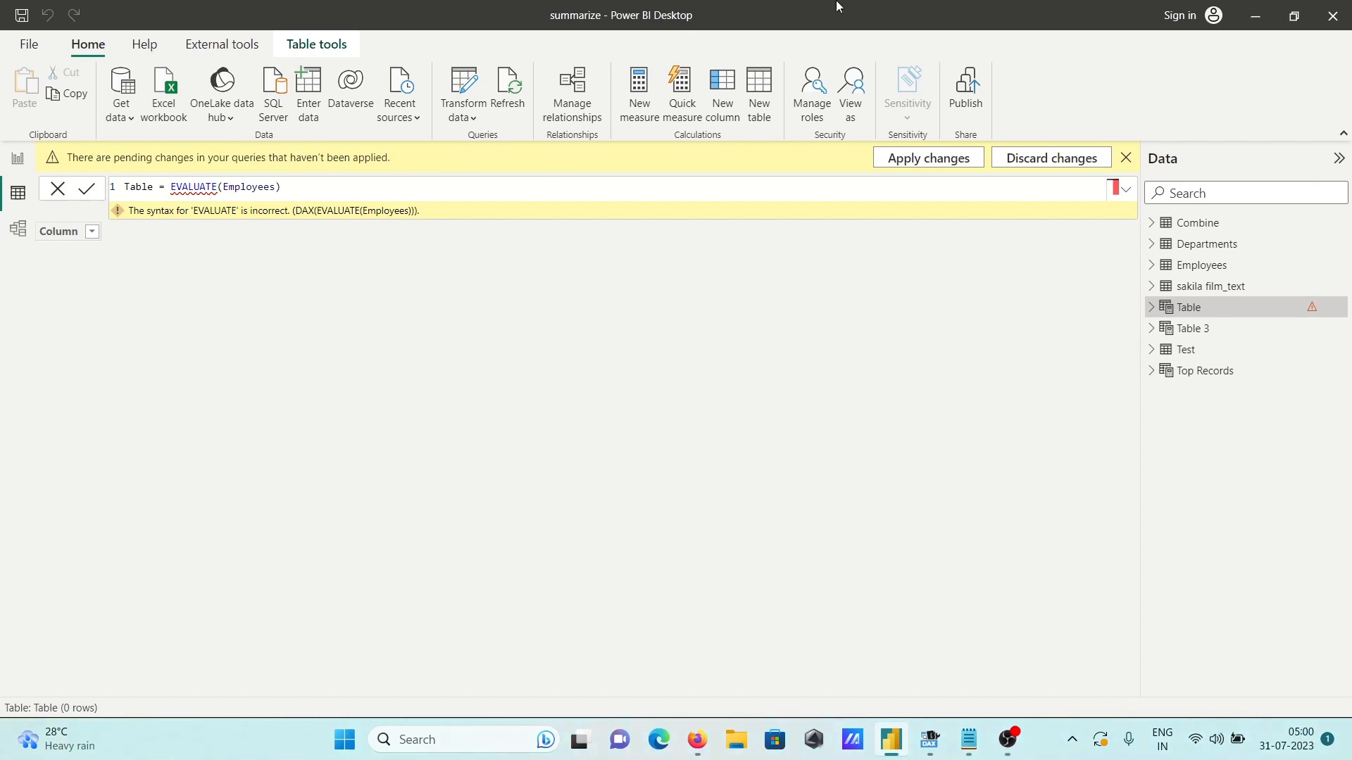
mouse_move(927, 675)
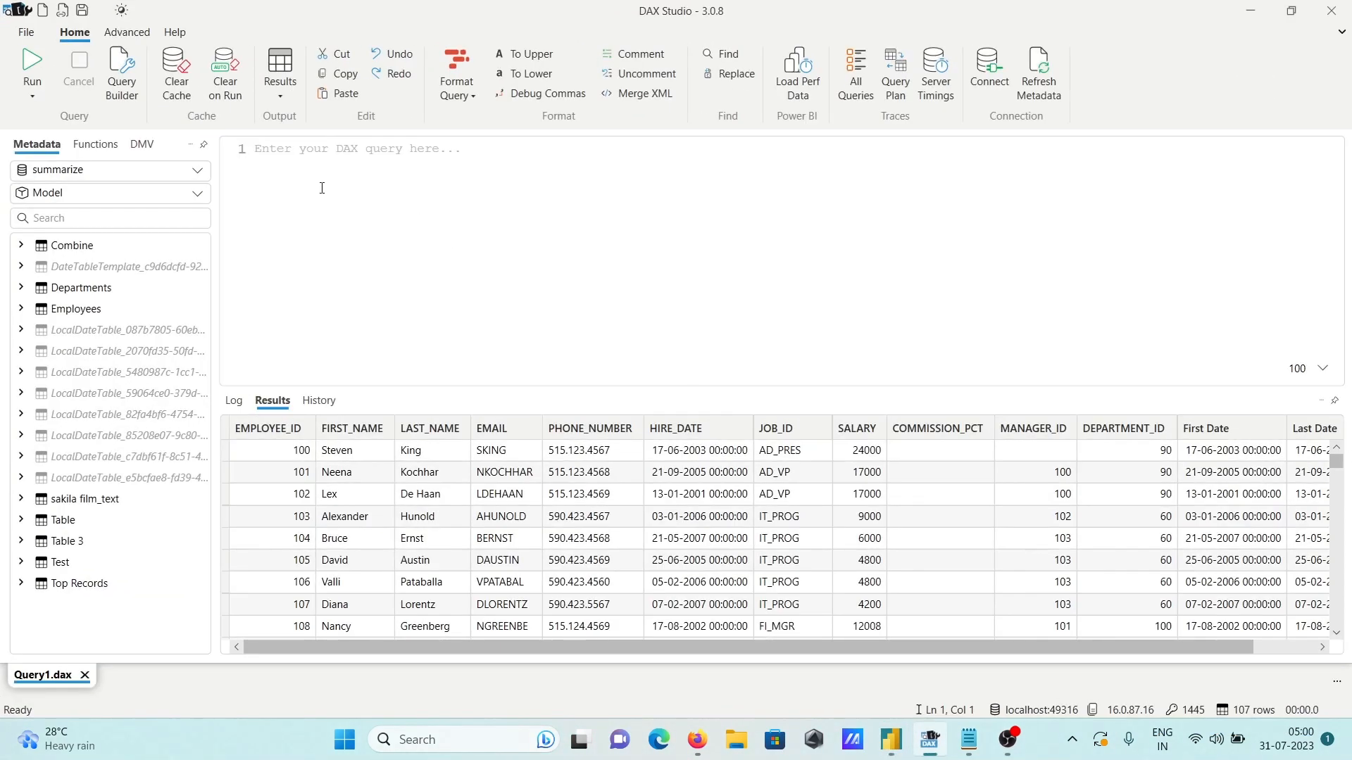
Type and run EVALUATE(Departments) in DAX Studio, inserting Departments from IntelliSense.
text(E)
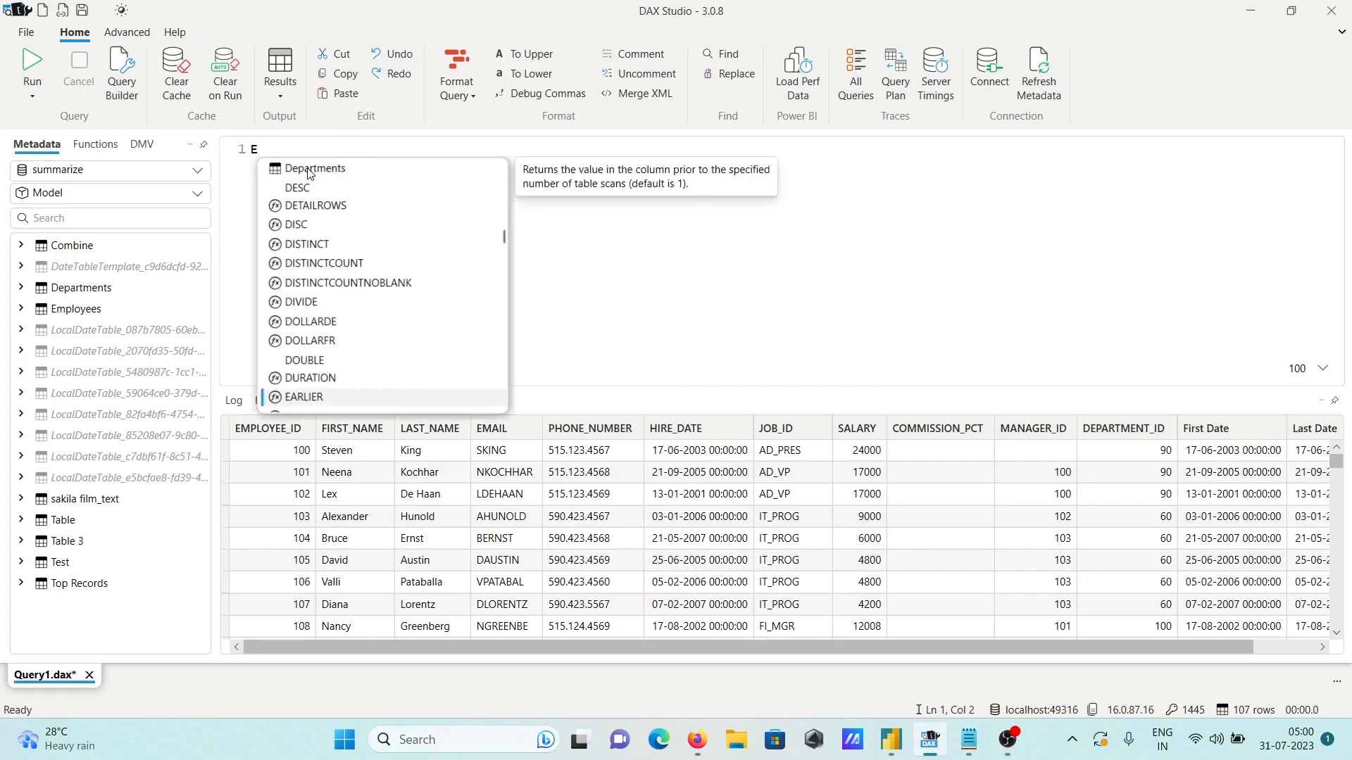
text(va)
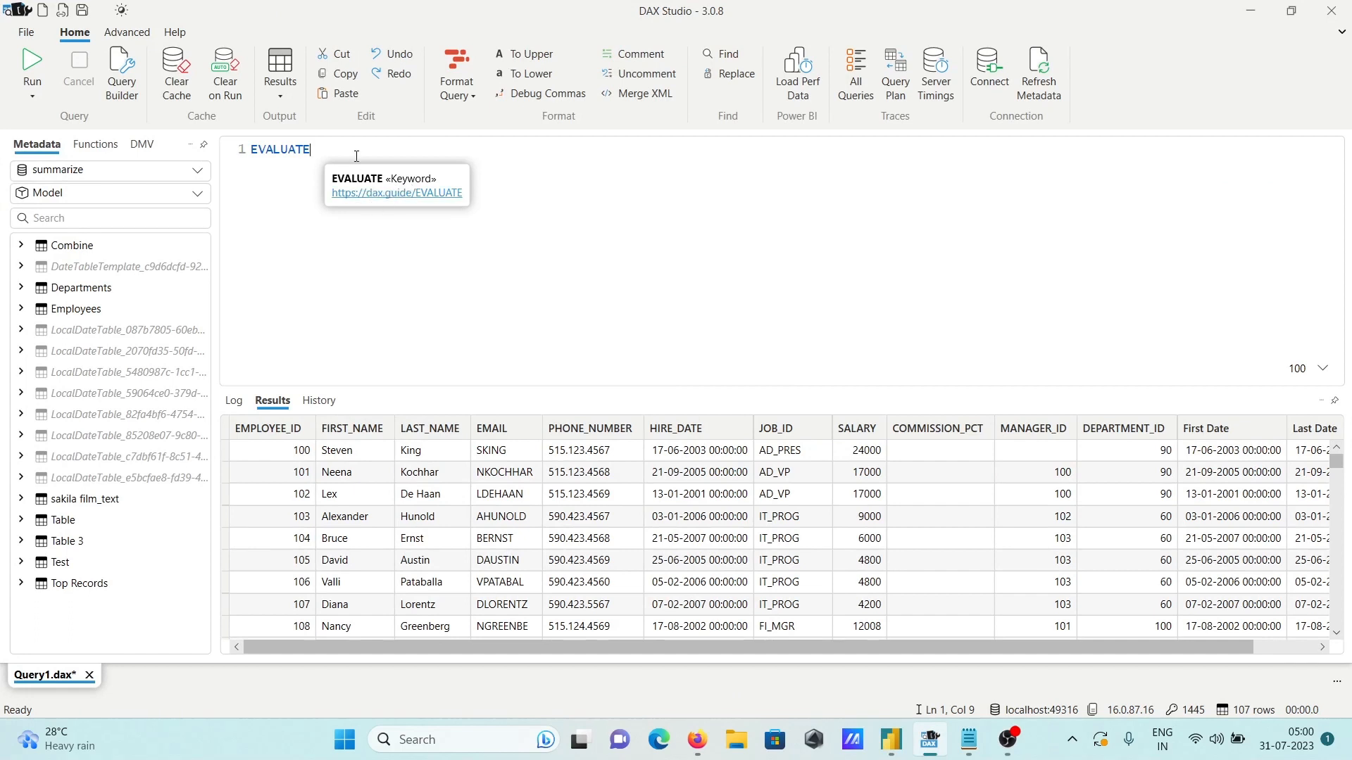
text((E)
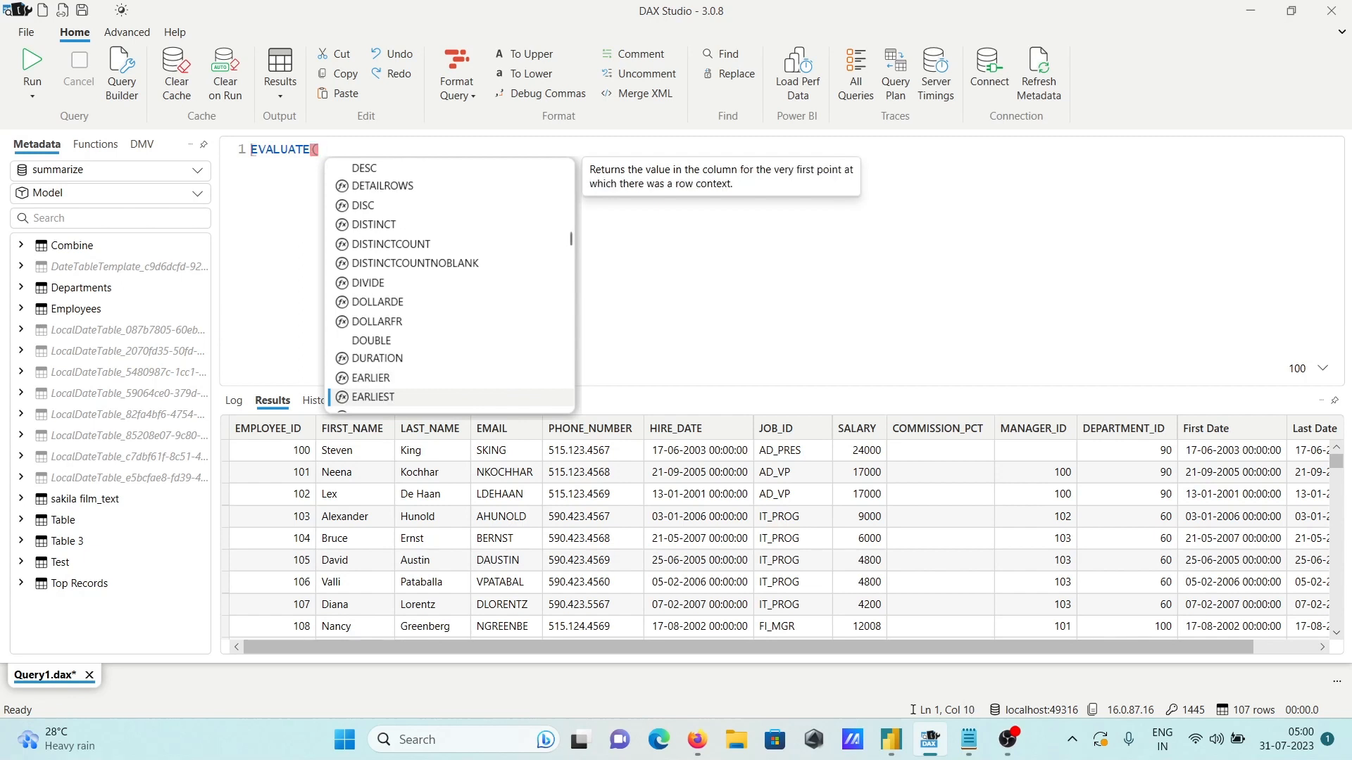
text(de)
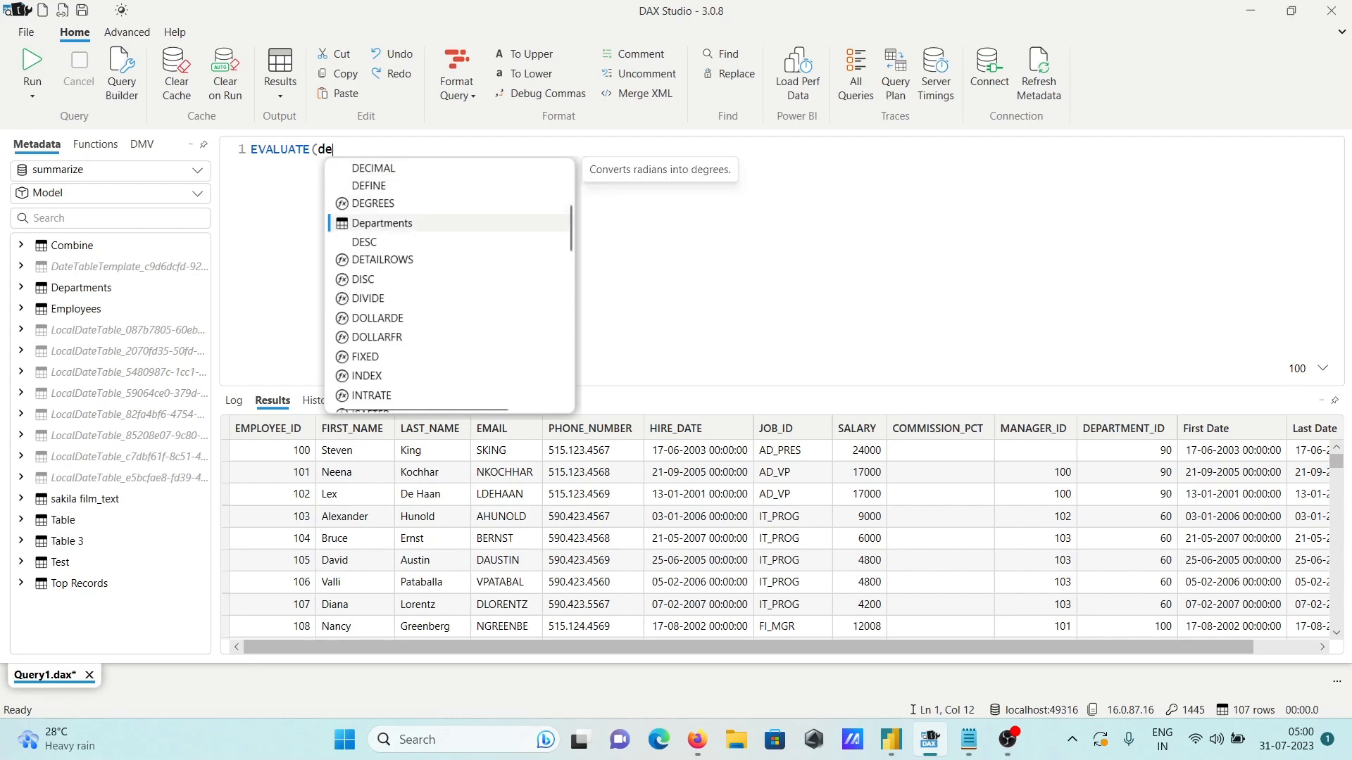
double_click(381, 222)
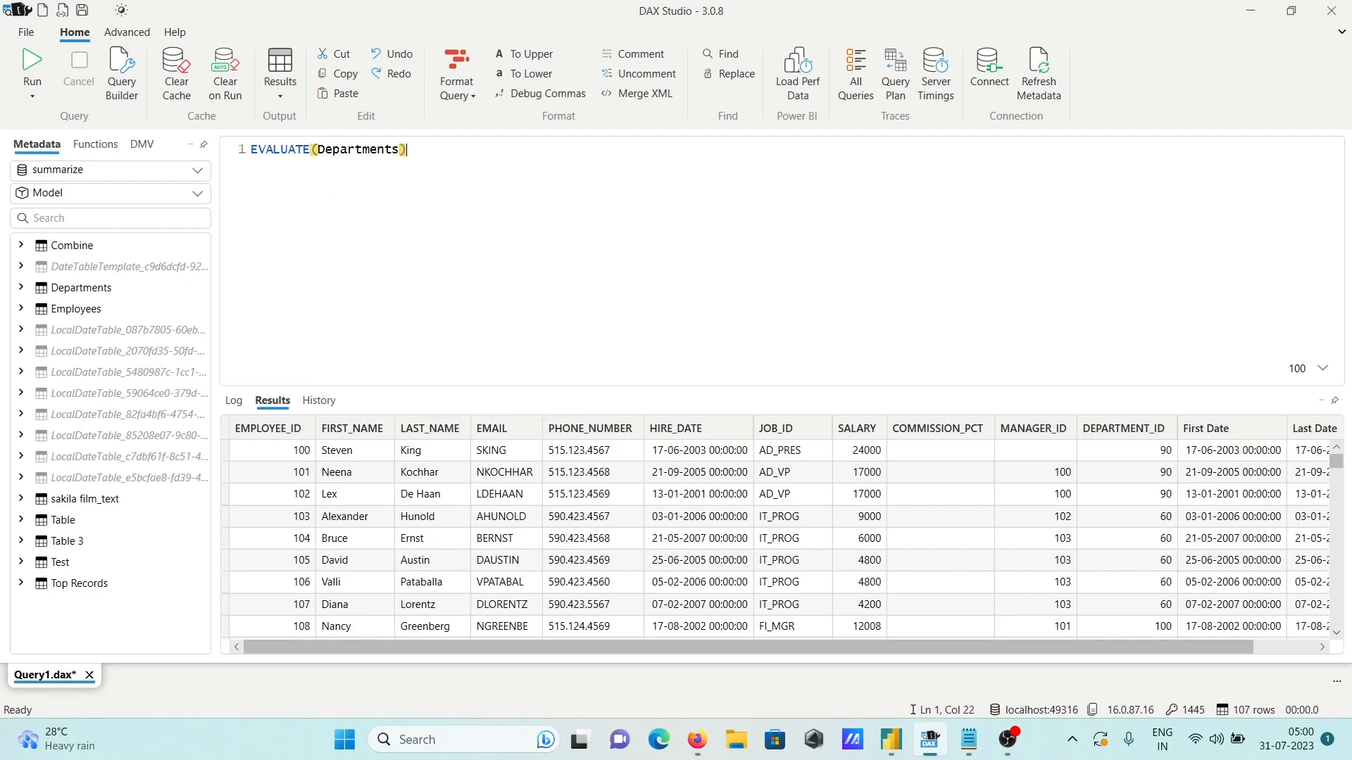
click(31, 69)
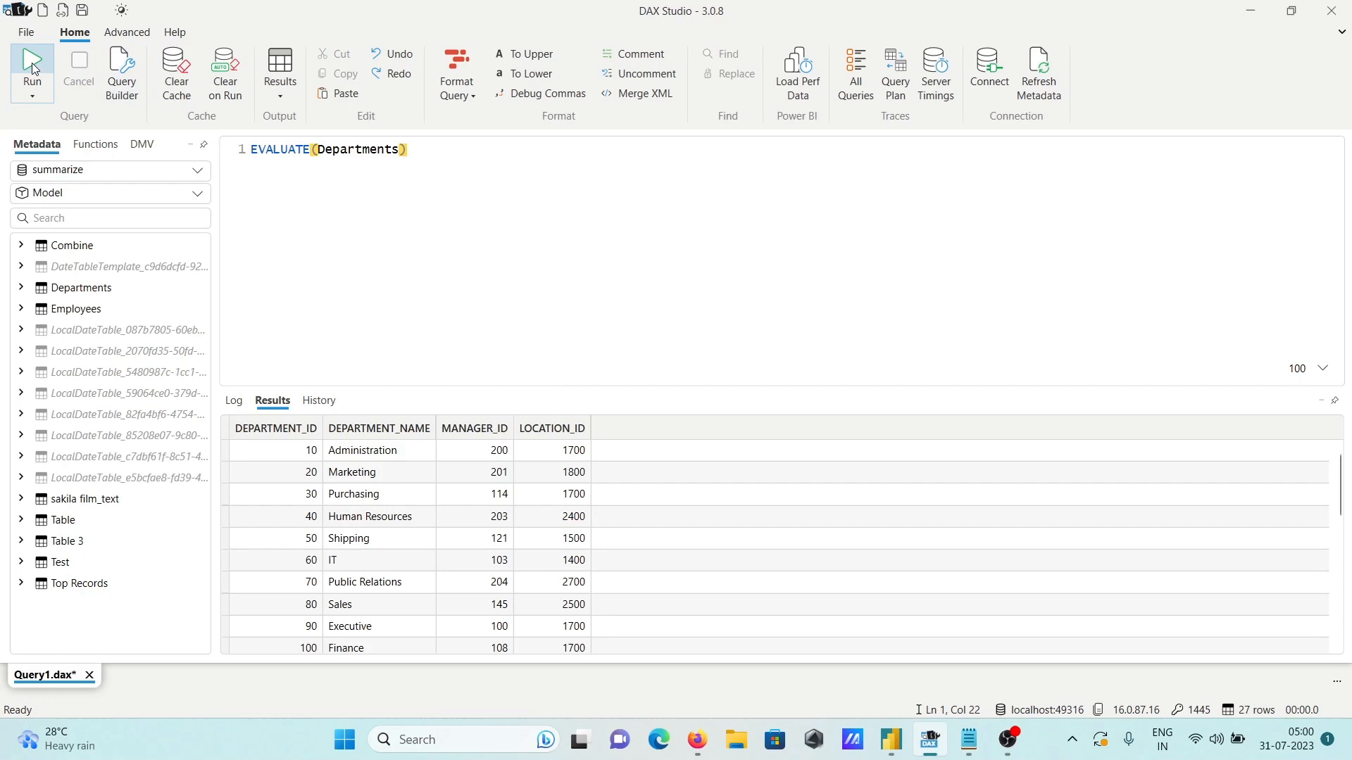
mouse_move(408, 323)
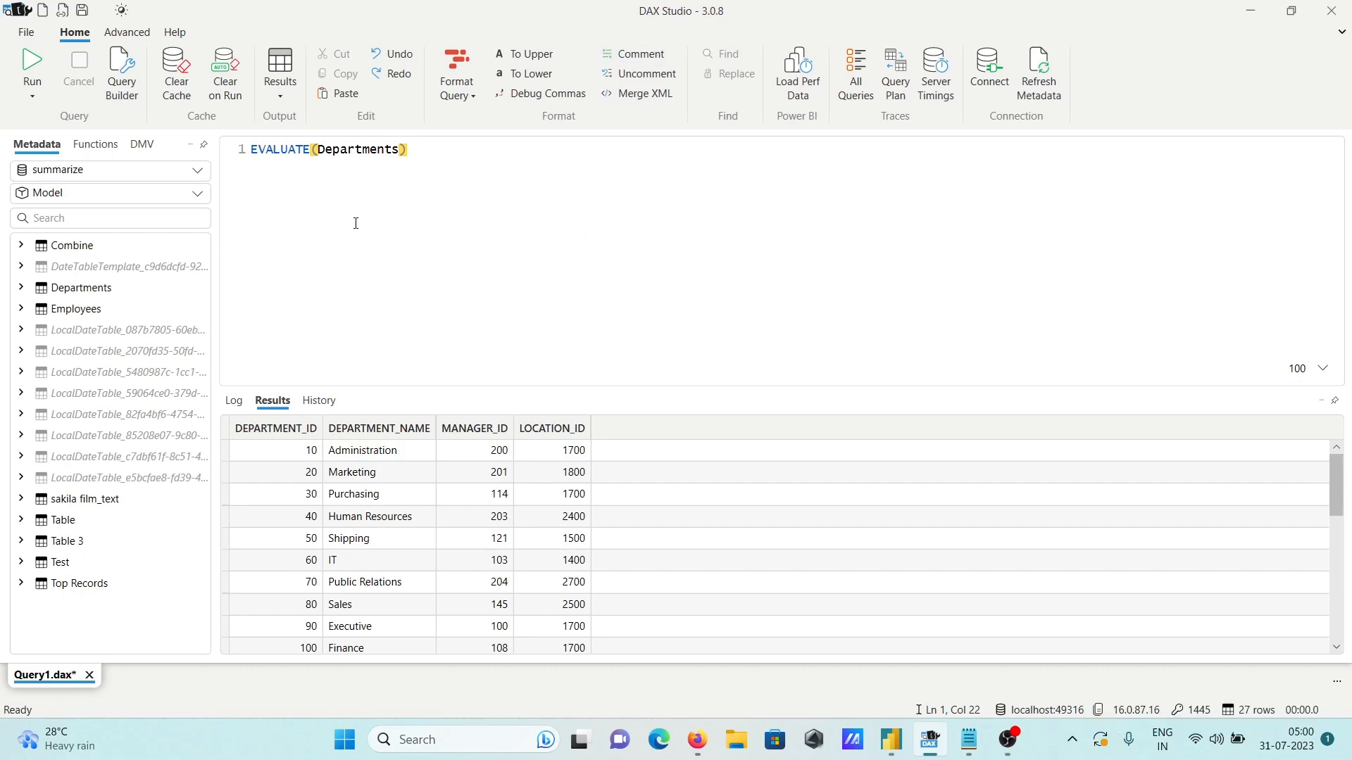
mouse_move(497, 222)
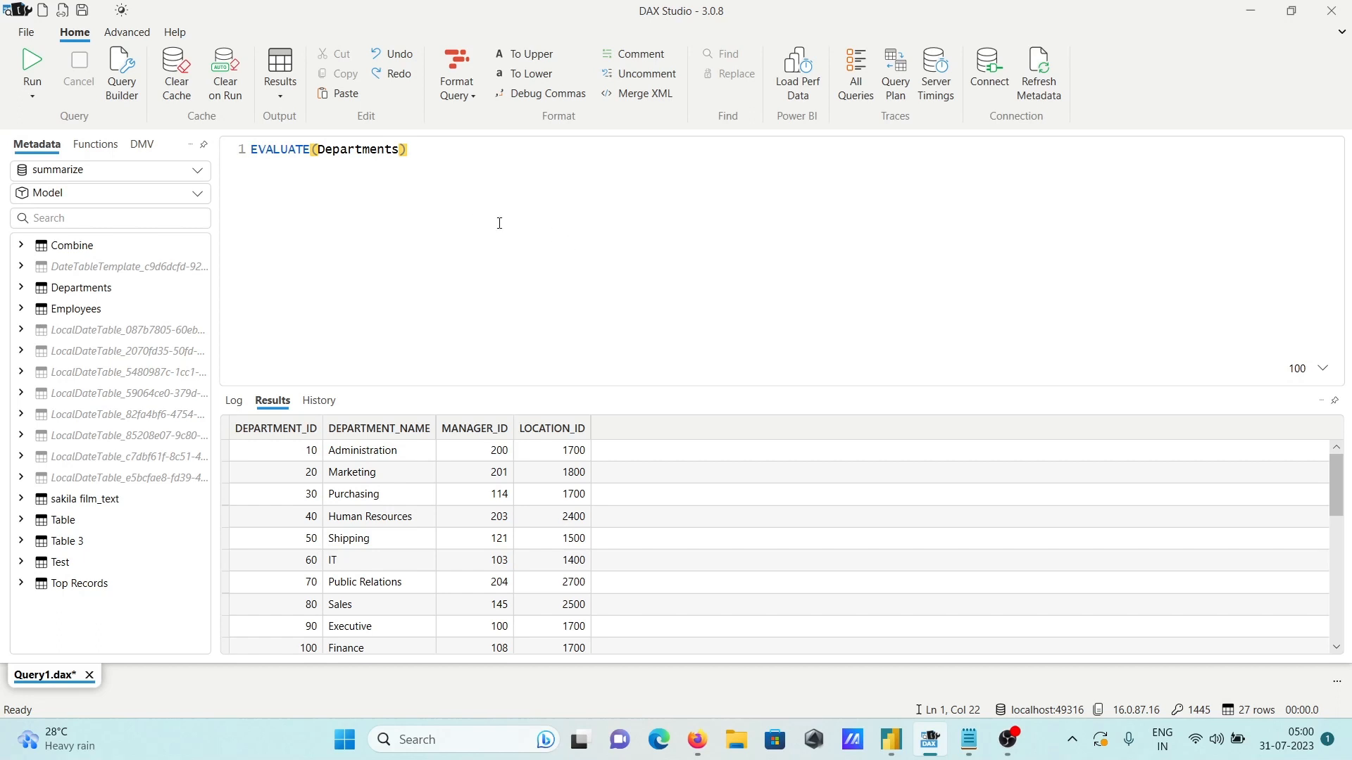
mouse_move(377, 203)
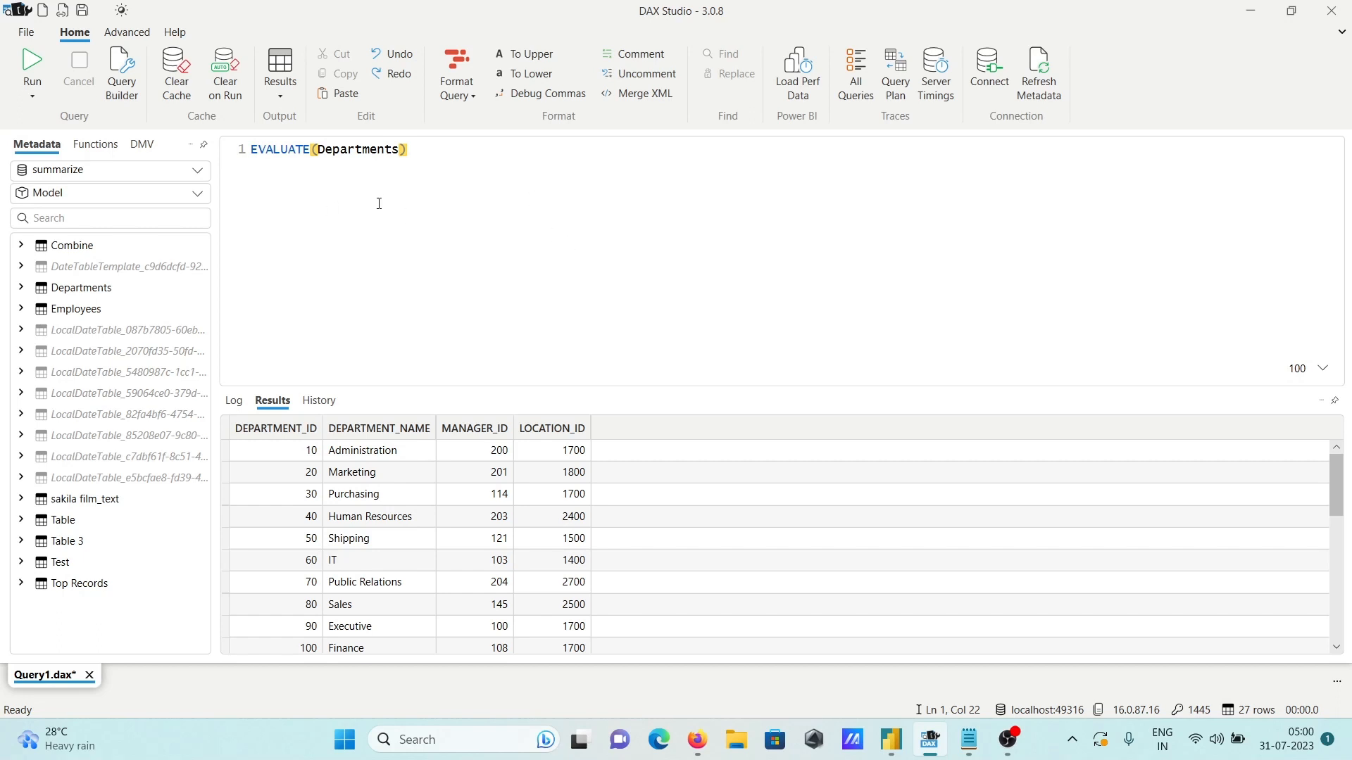
mouse_move(344, 172)
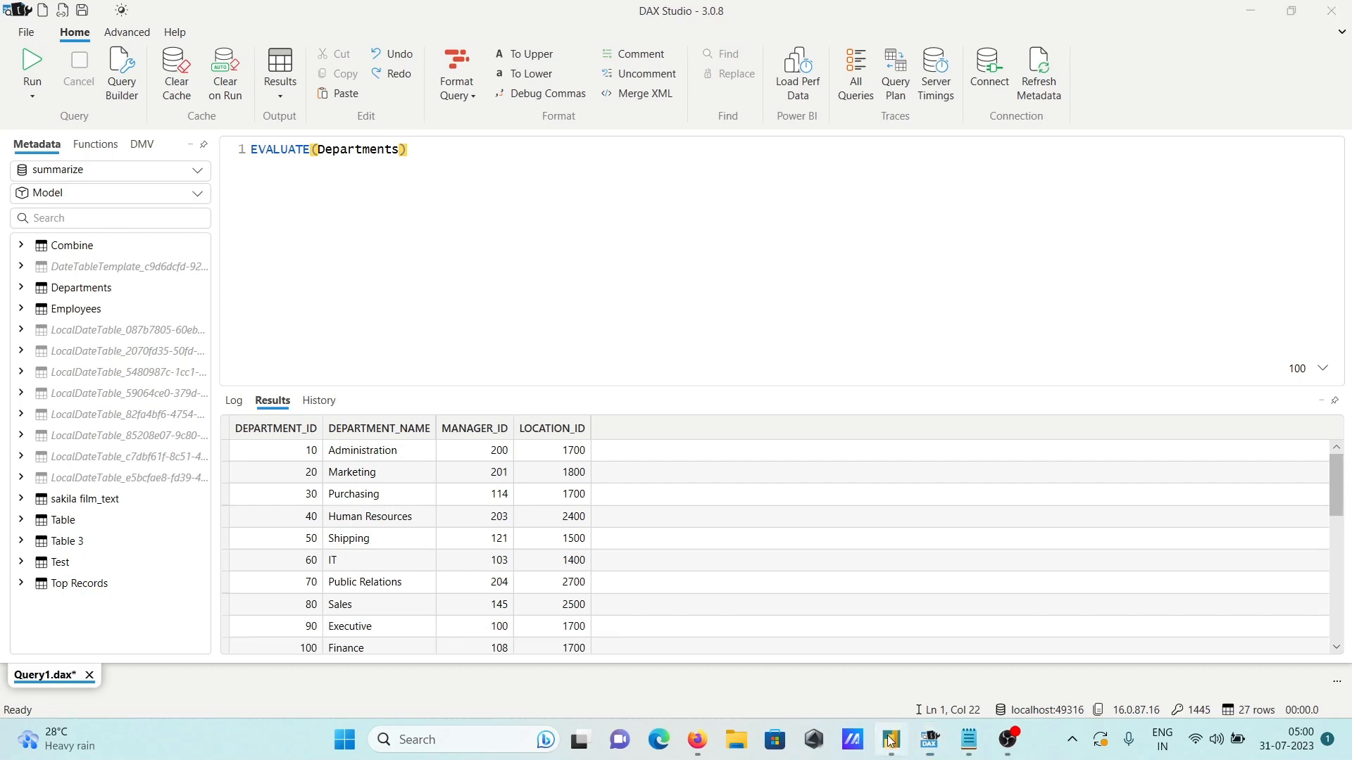
Switch back to Power BI Desktop showing the Table = EVALUATE(Employees) syntax error.
click(889, 746)
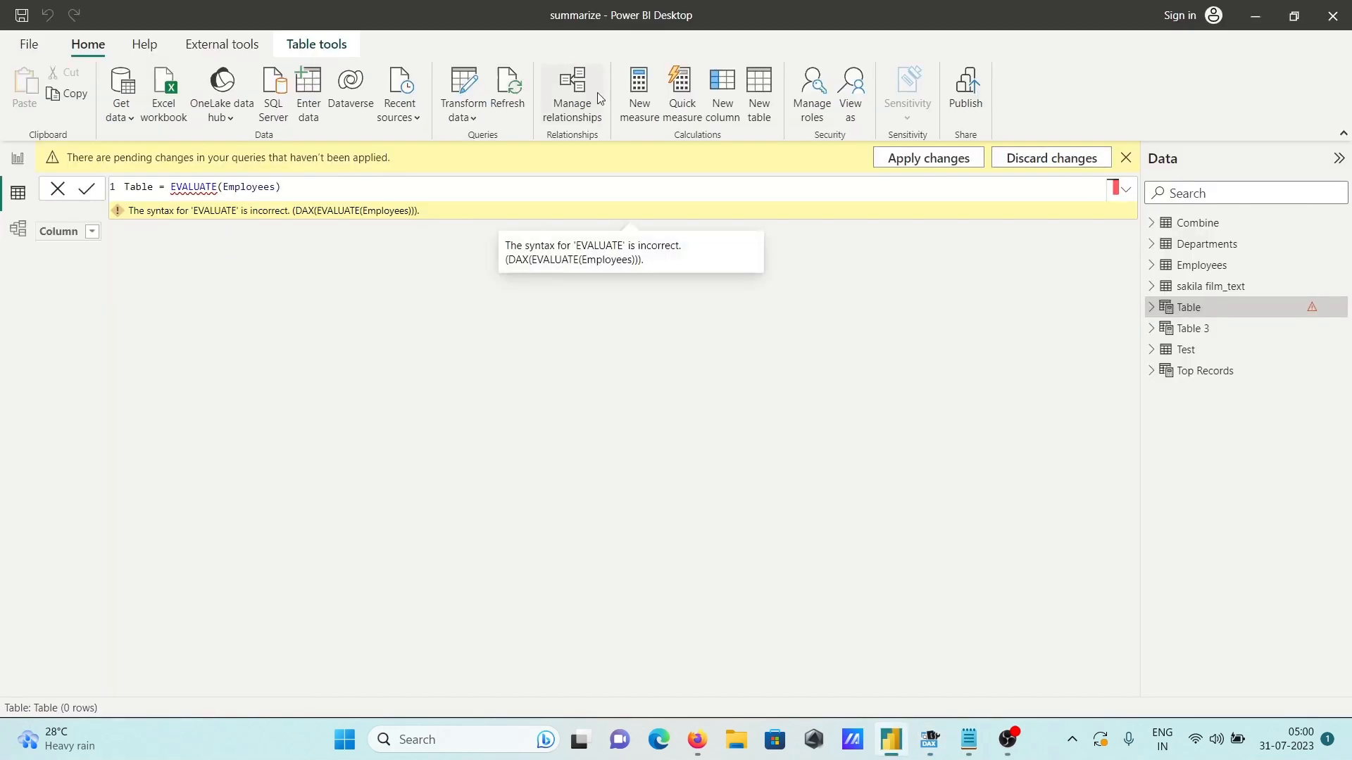
mouse_move(300, 338)
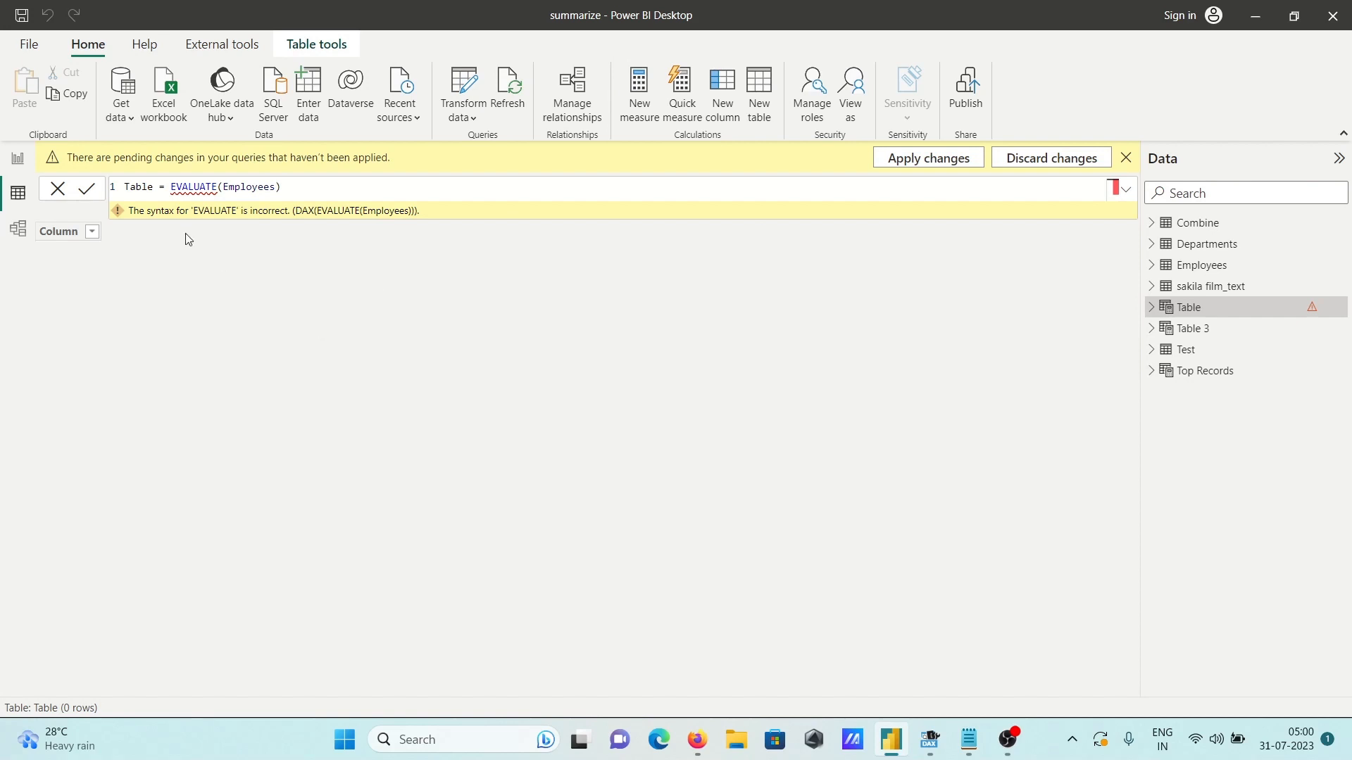
mouse_move(241, 215)
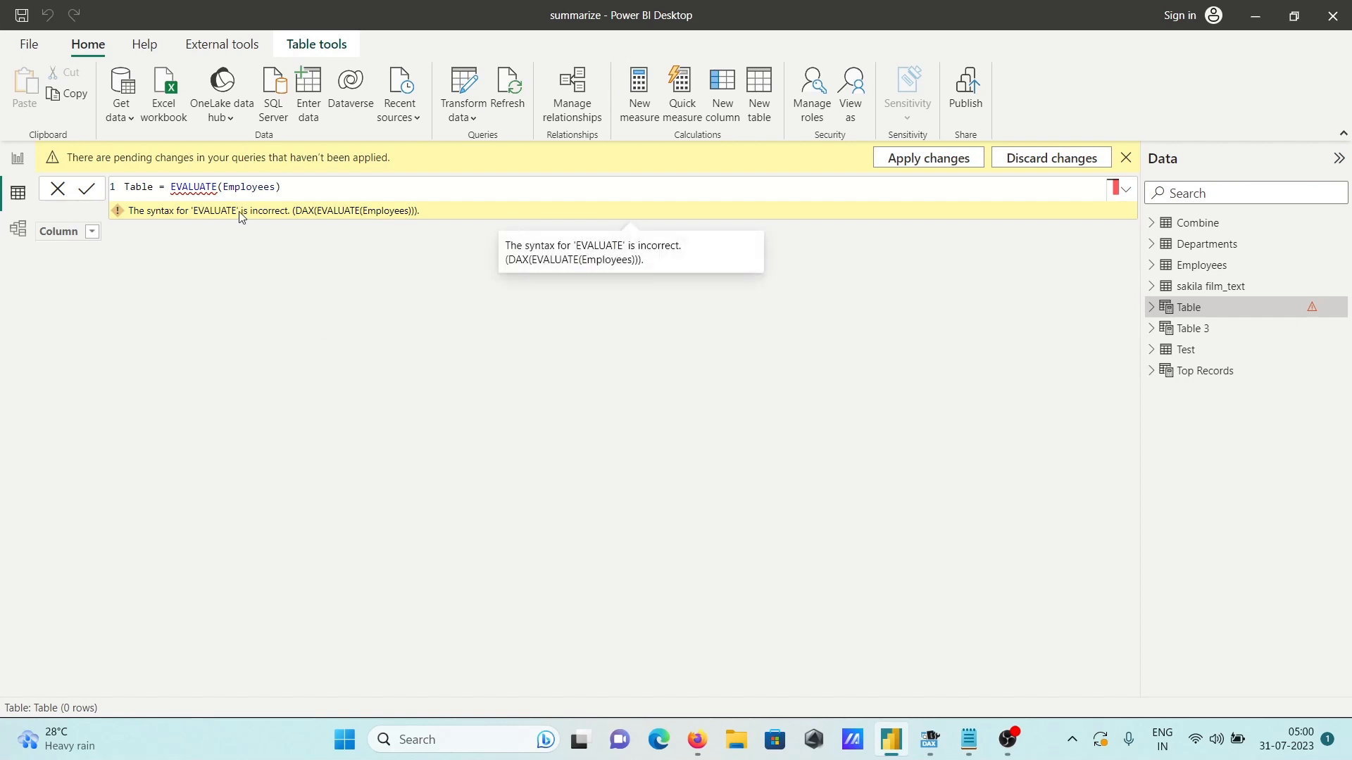